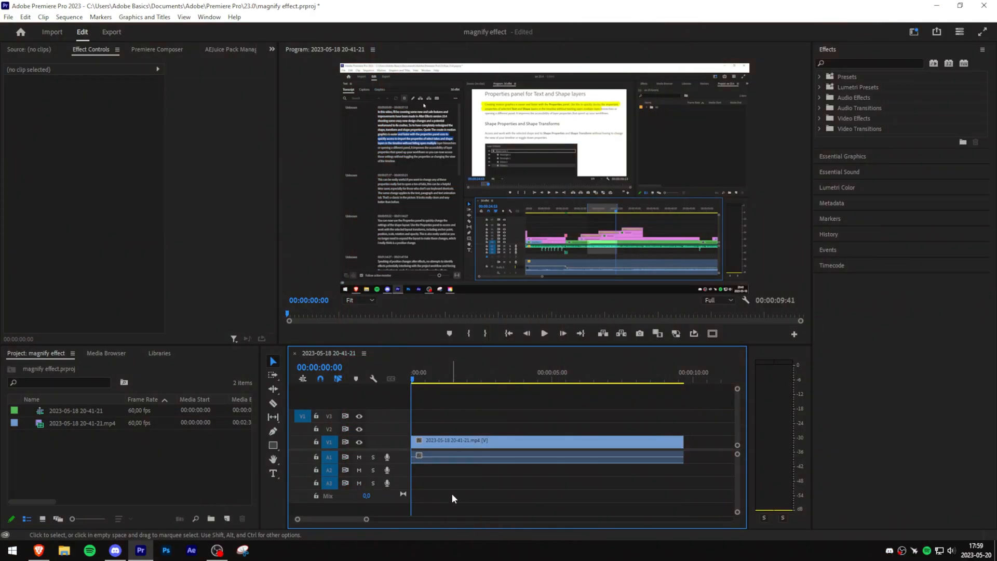
Step: Create a new 3840×2160, 60 fps adjustment layer in the Project panel
{"action": "left_click", "coordinate": [318, 531]}
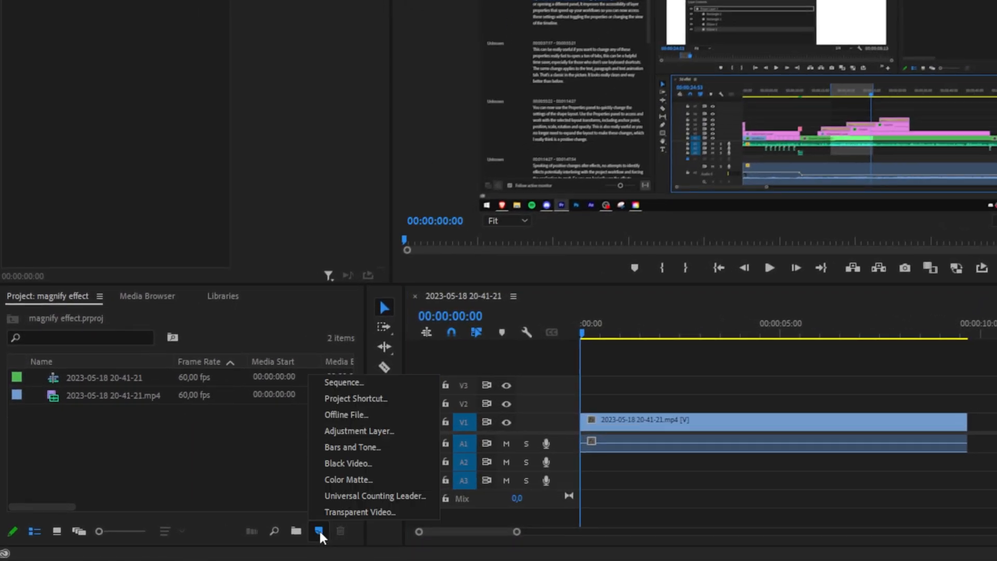
{"action": "left_click", "coordinate": [358, 430]}
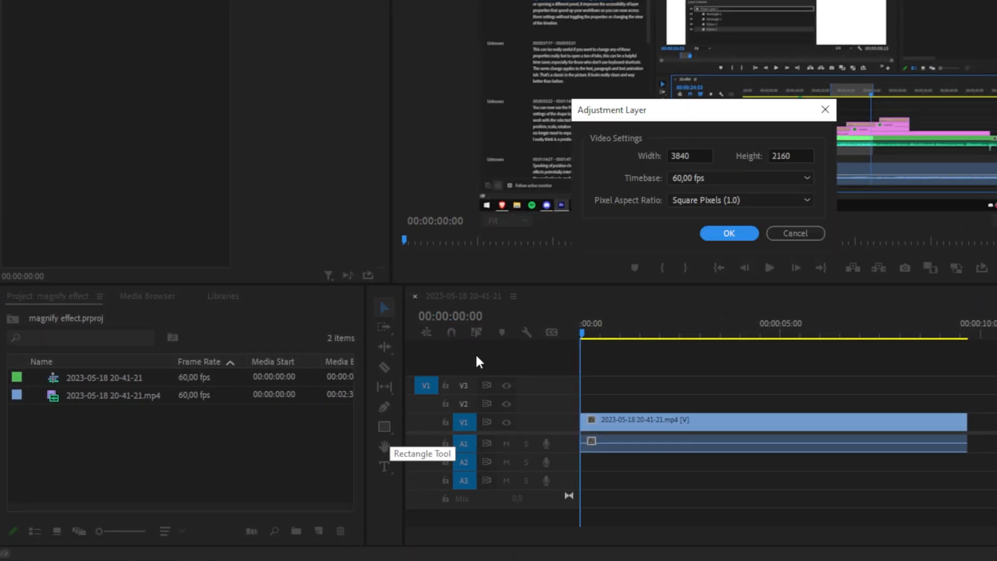
{"action": "left_click", "coordinate": [728, 232]}
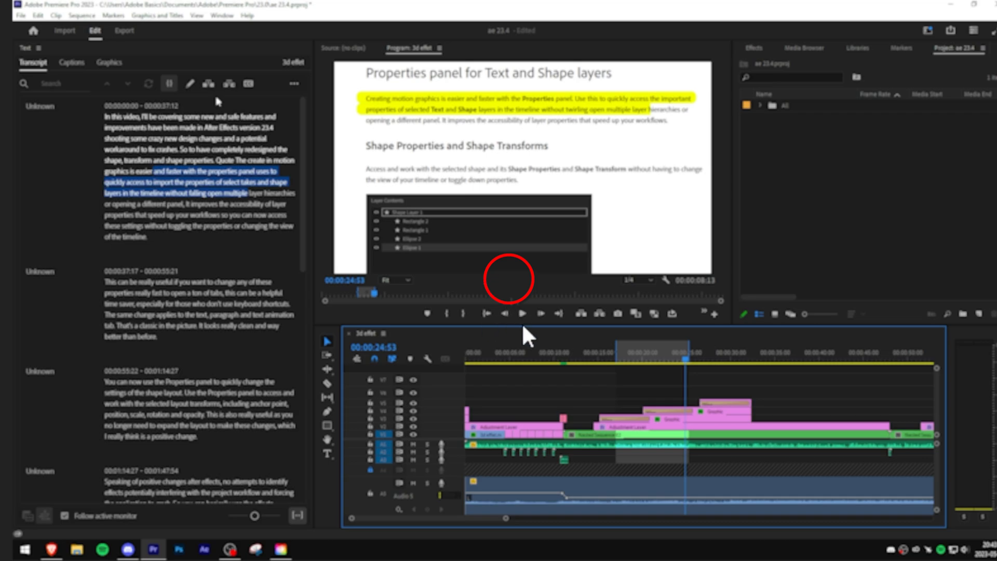
{"action": "mouse_move", "coordinate": [509, 279]}
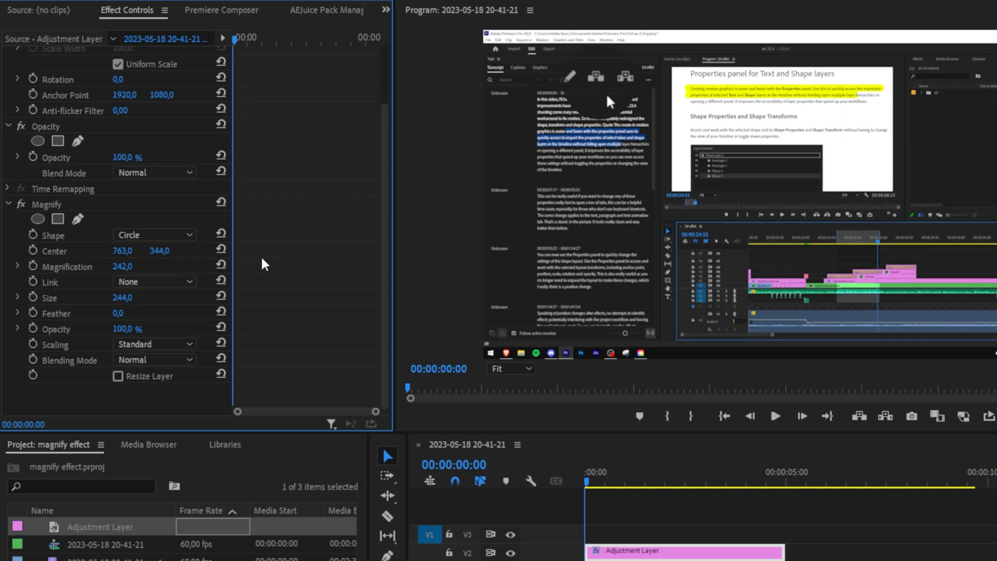
Step: Set the Magnify effect's Shape to Square instead of Circle
{"action": "left_click", "coordinate": [154, 235]}
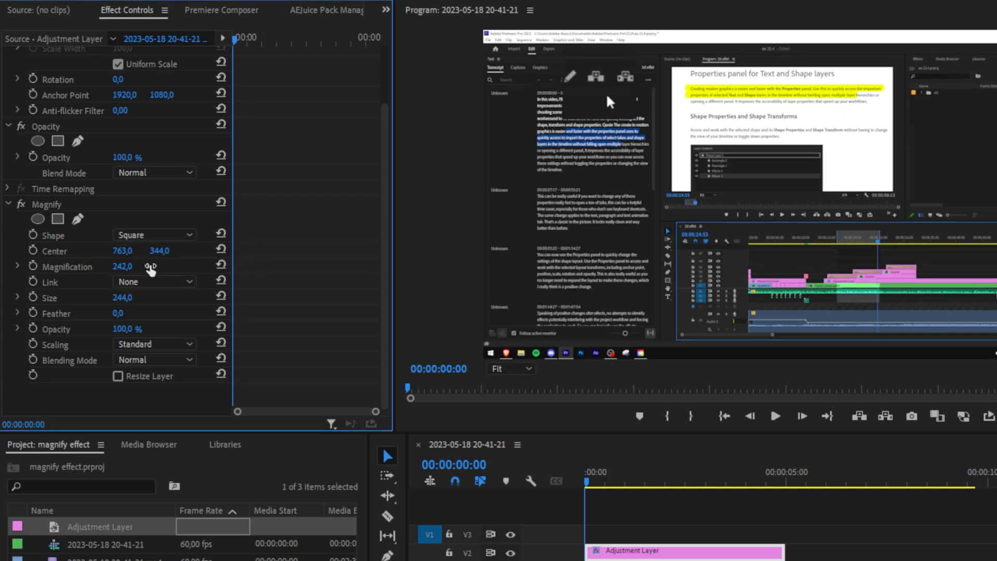
{"action": "left_click", "coordinate": [154, 235]}
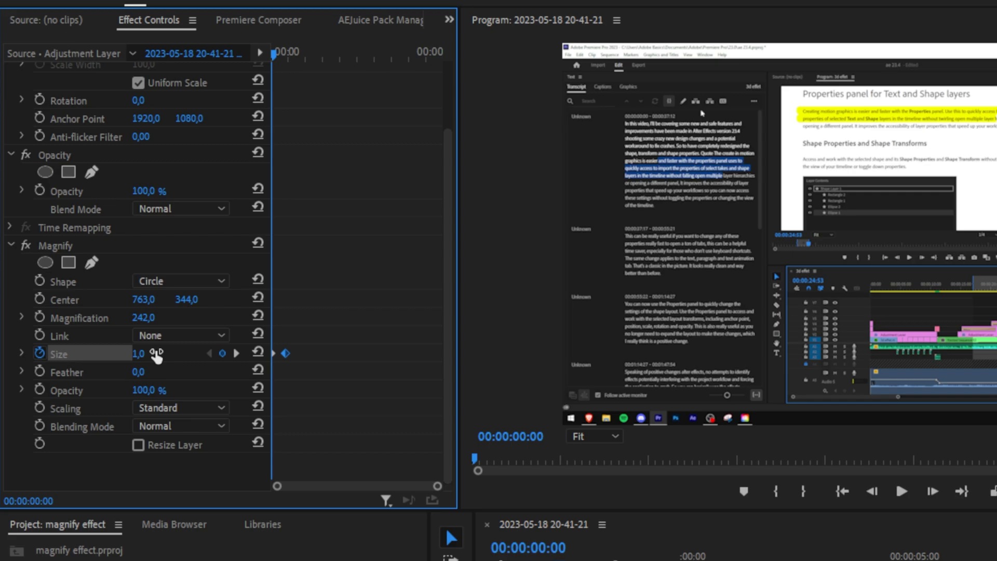
{"action": "mouse_move", "coordinate": [166, 368]}
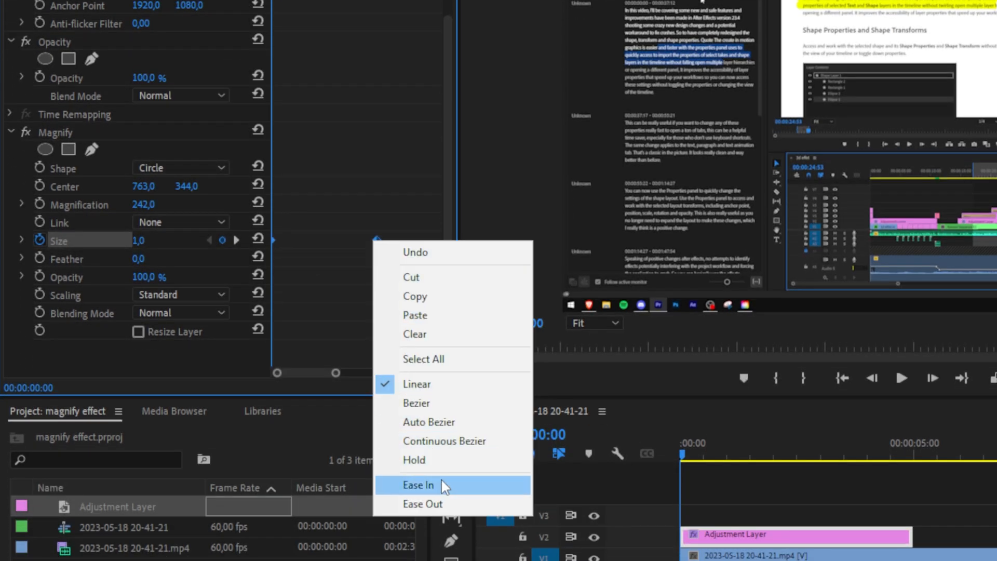
Step: Apply Ease In and Ease Out to the Magnify Size keyframes
{"action": "left_click", "coordinate": [416, 403]}
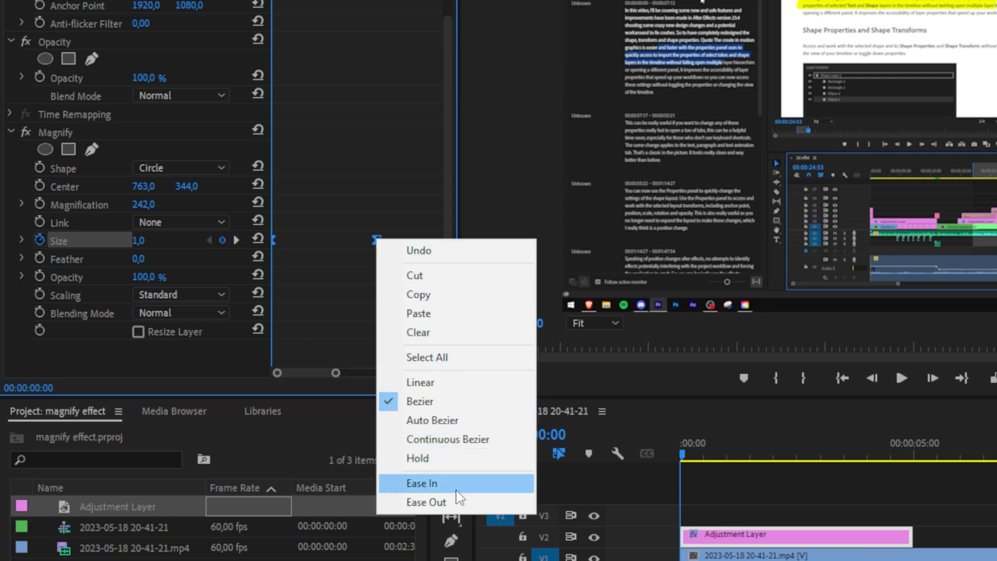
{"action": "left_click", "coordinate": [421, 483]}
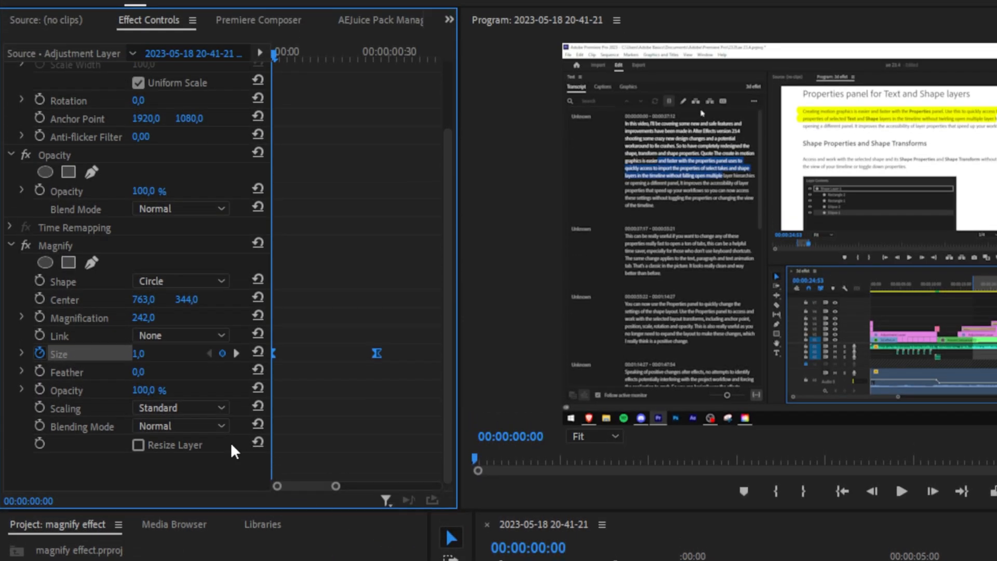
Step: Expand Size to its velocity graph, steepen the Bezier curve and undo an overshoot
{"action": "left_click", "coordinate": [21, 354]}
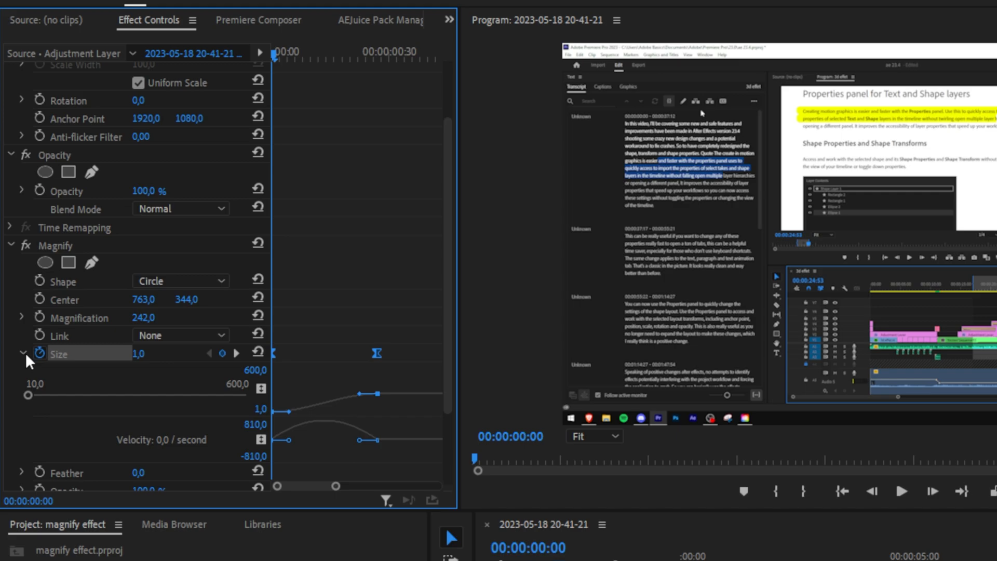
{"action": "mouse_move", "coordinate": [248, 438]}
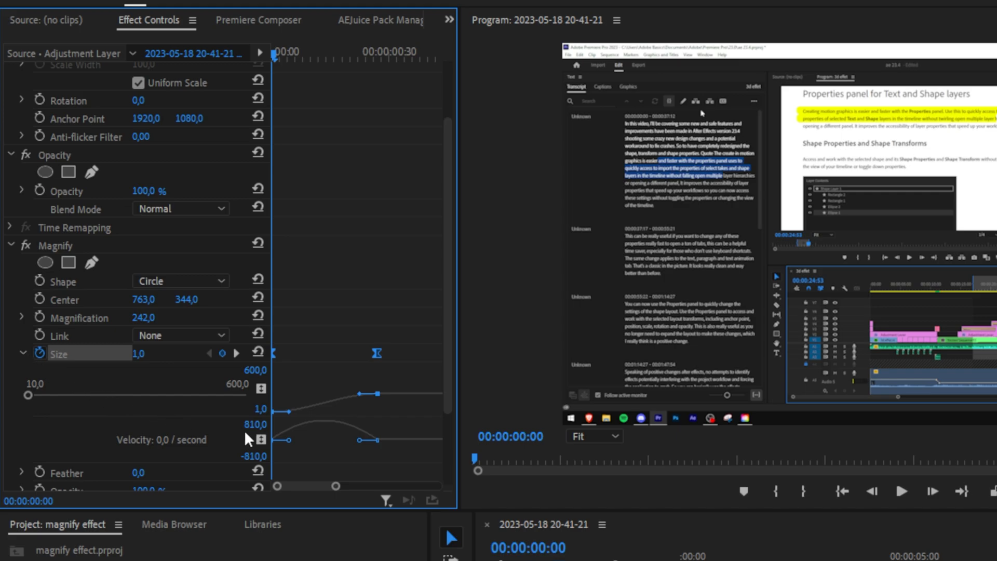
{"action": "mouse_move", "coordinate": [327, 447]}
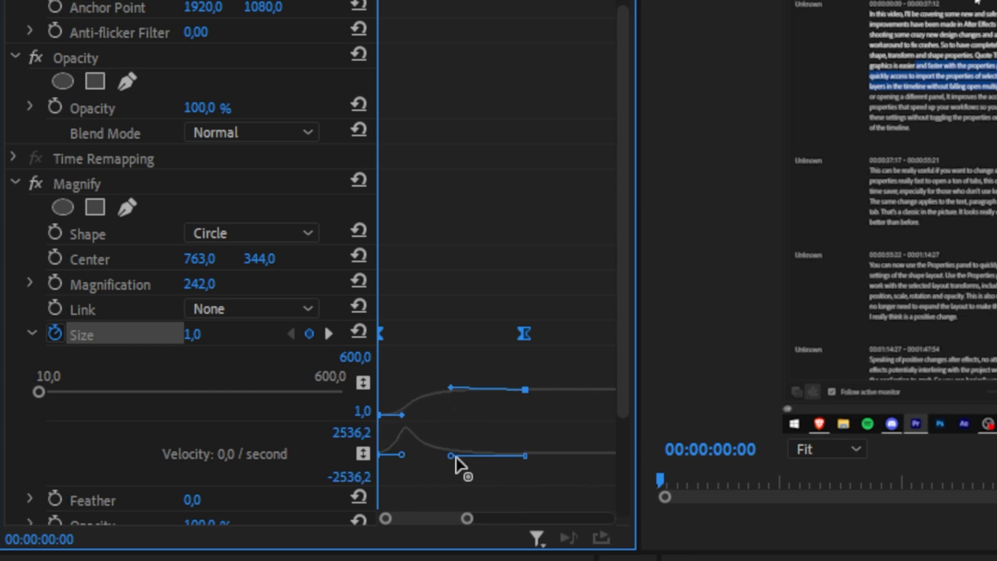
{"action": "key", "text": "ctrl+z"}
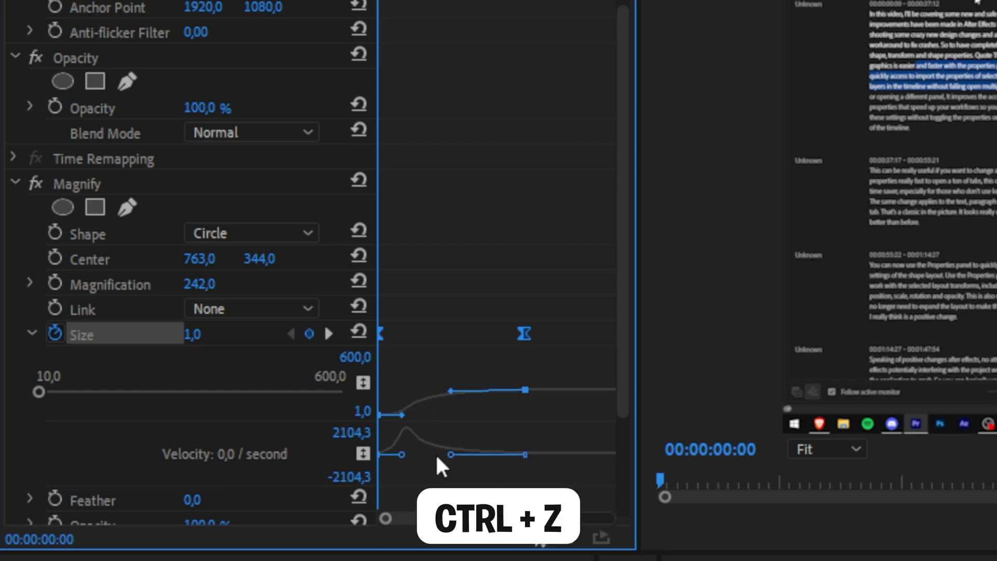
{"action": "key", "text": "ctrl+z"}
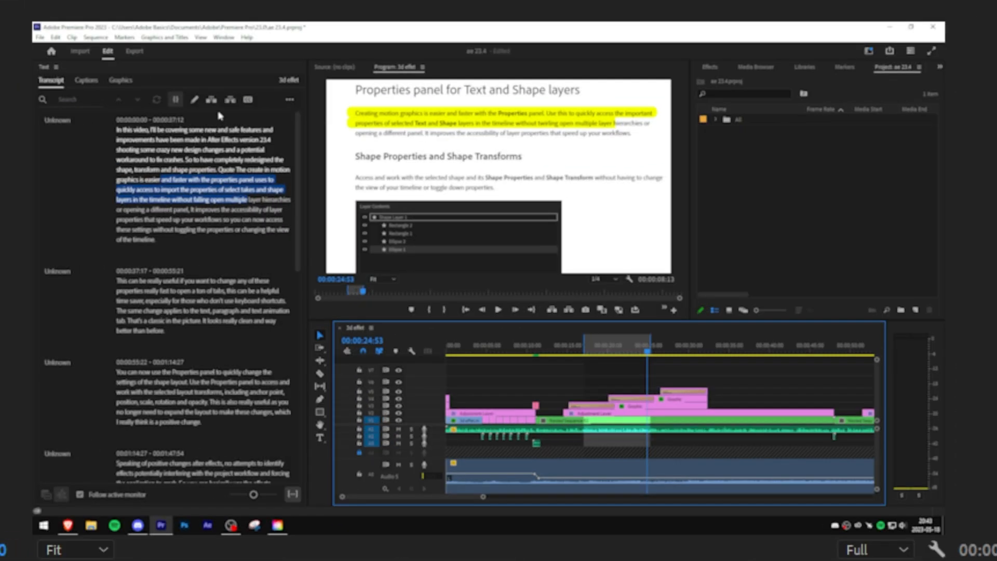
{"action": "mouse_move", "coordinate": [207, 99]}
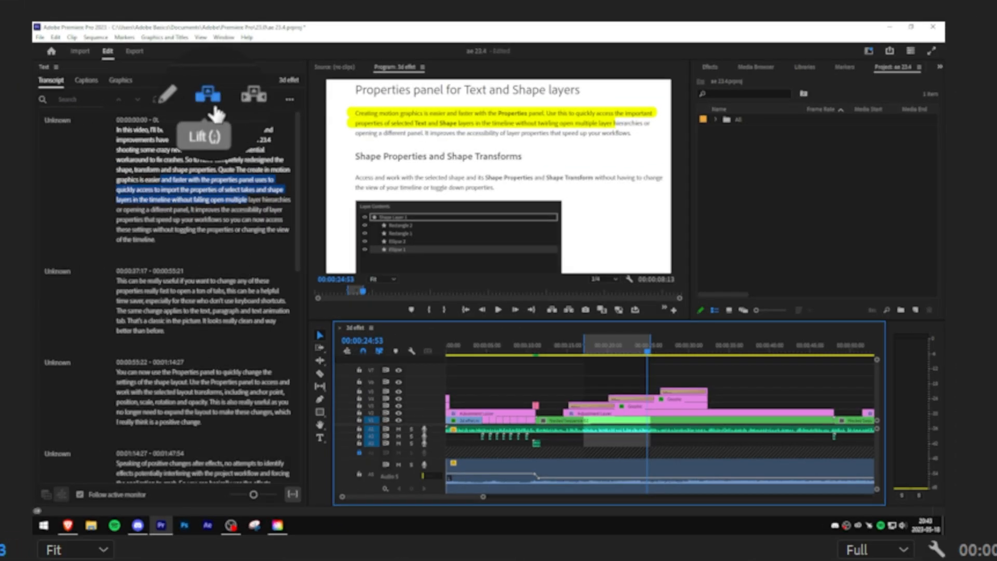